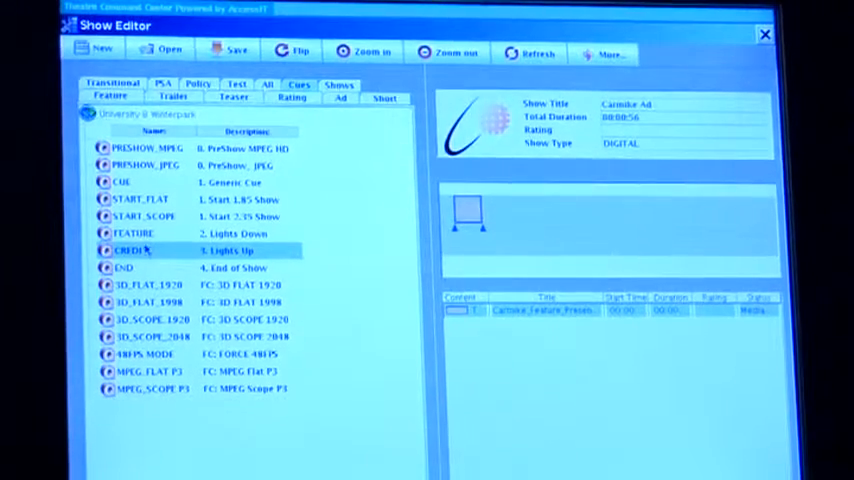
mouse_move(143, 203)
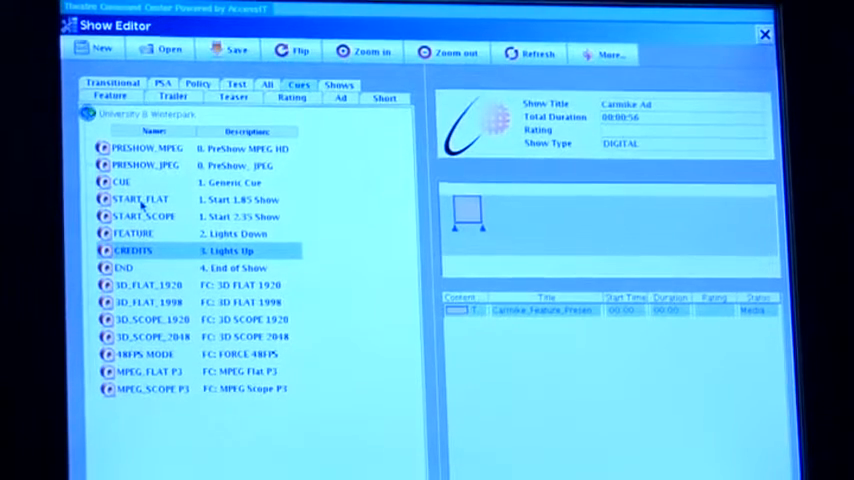
- Select the START_FLAT cue (1. Start 1.85 Show) in the Cues list
click(140, 200)
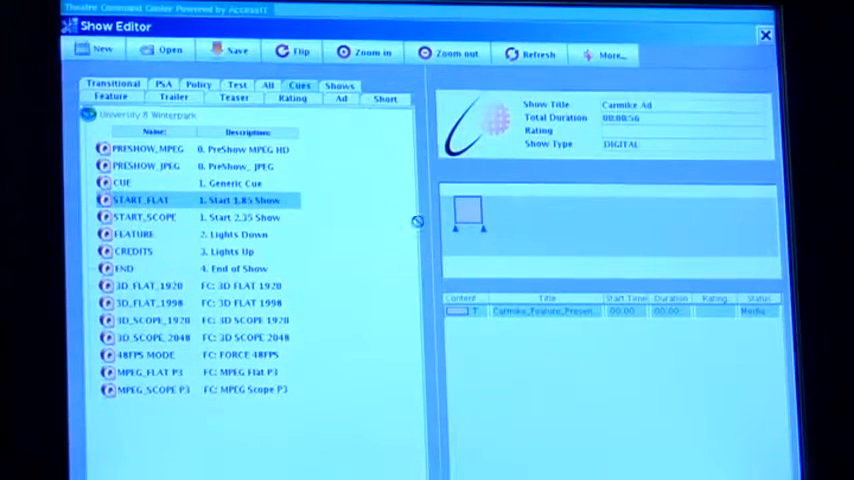